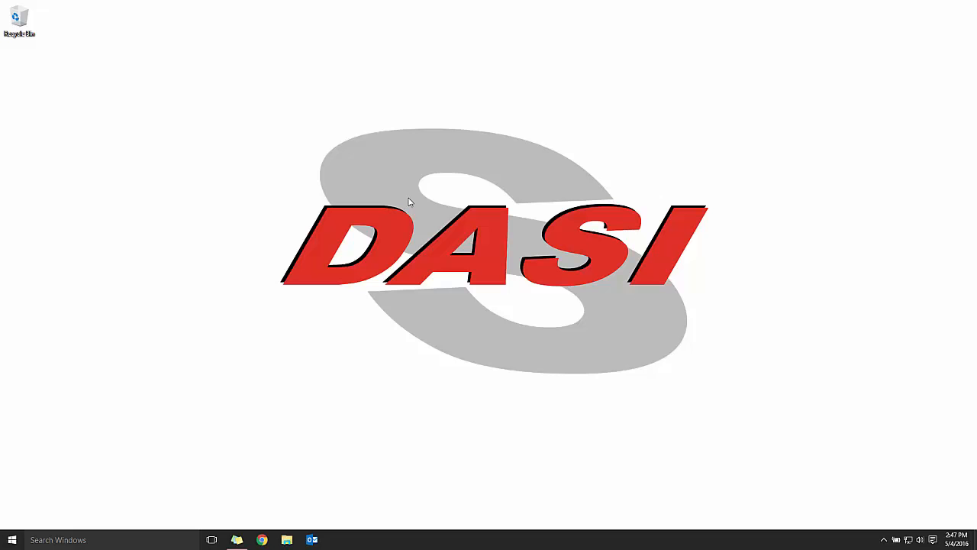
pyautogui.moveTo(120, 461)
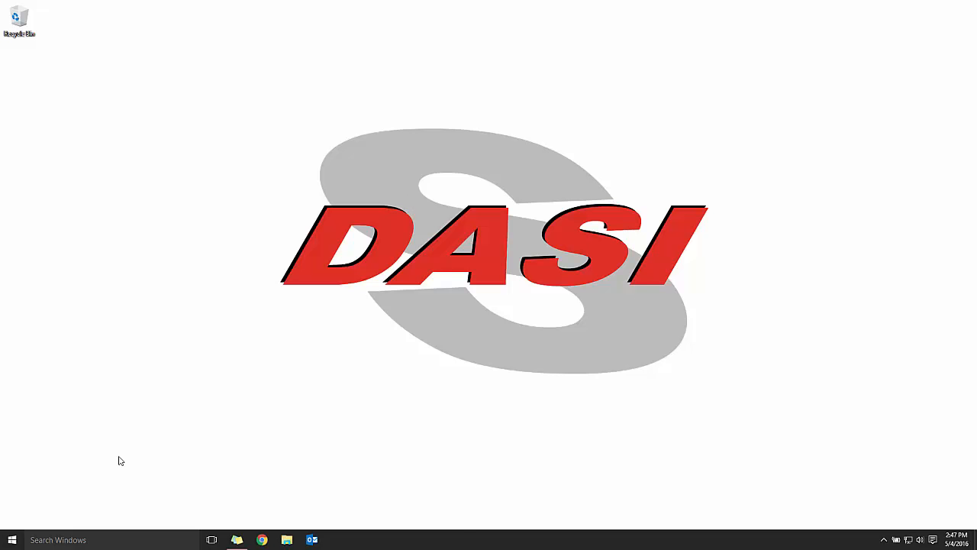
# Step: Launch the SolidNetWork License Manager from the Start menu's app list
pyautogui.click(12, 540)
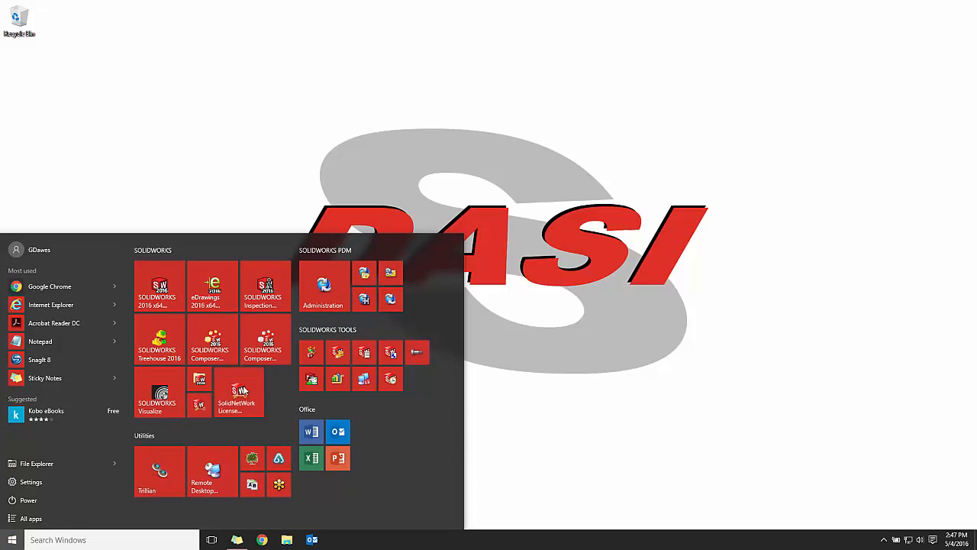
pyautogui.click(239, 391)
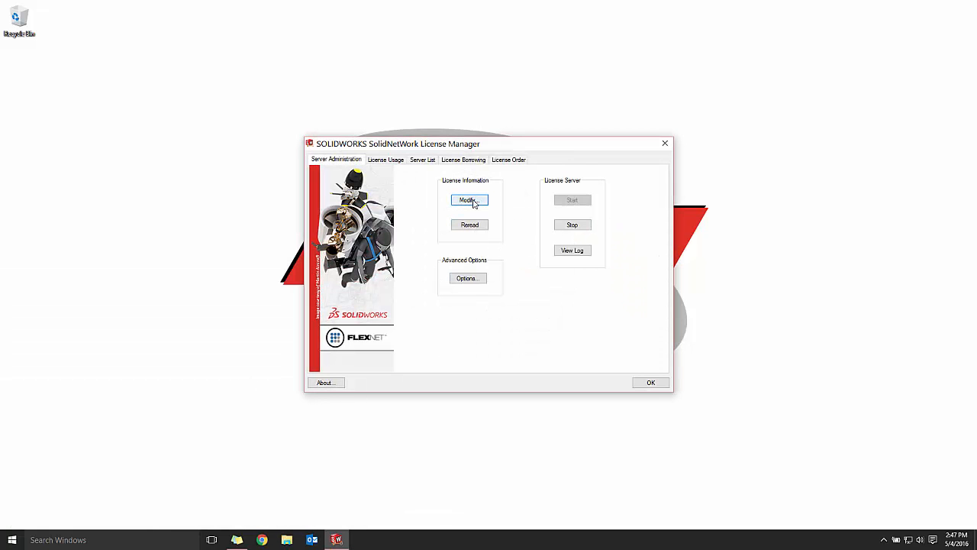
# Step: Move all serial numbers off this server, deactivating them over the internet, and finish the wizard
pyautogui.click(468, 200)
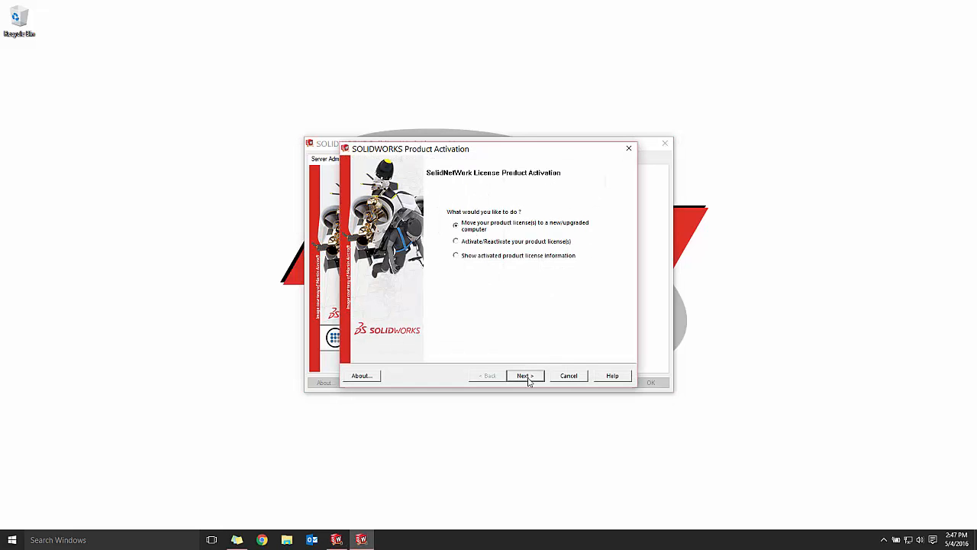
pyautogui.click(522, 375)
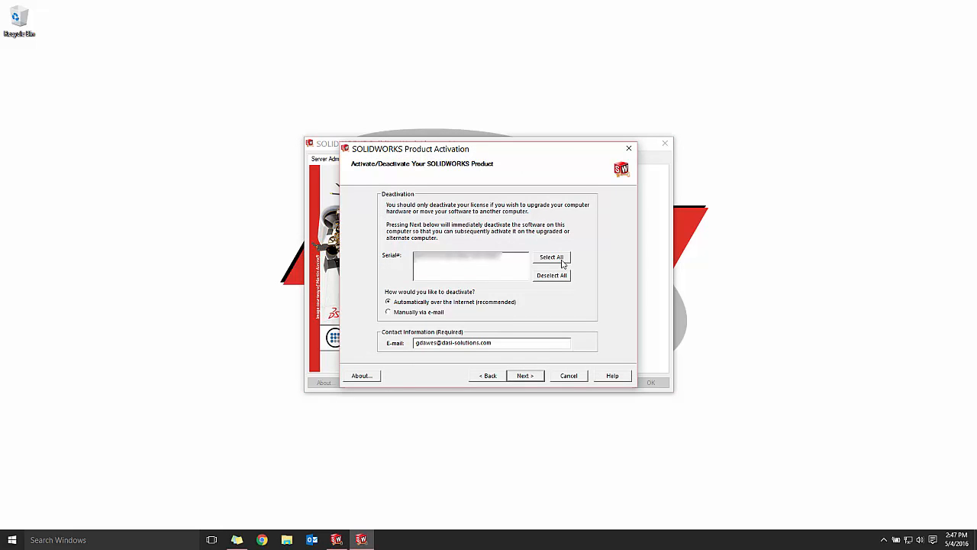
pyautogui.click(551, 256)
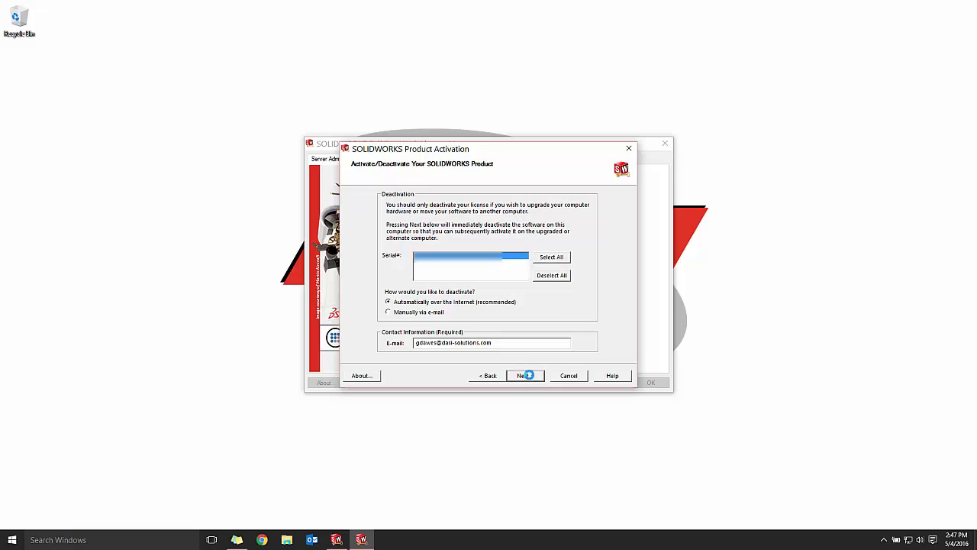
pyautogui.click(522, 376)
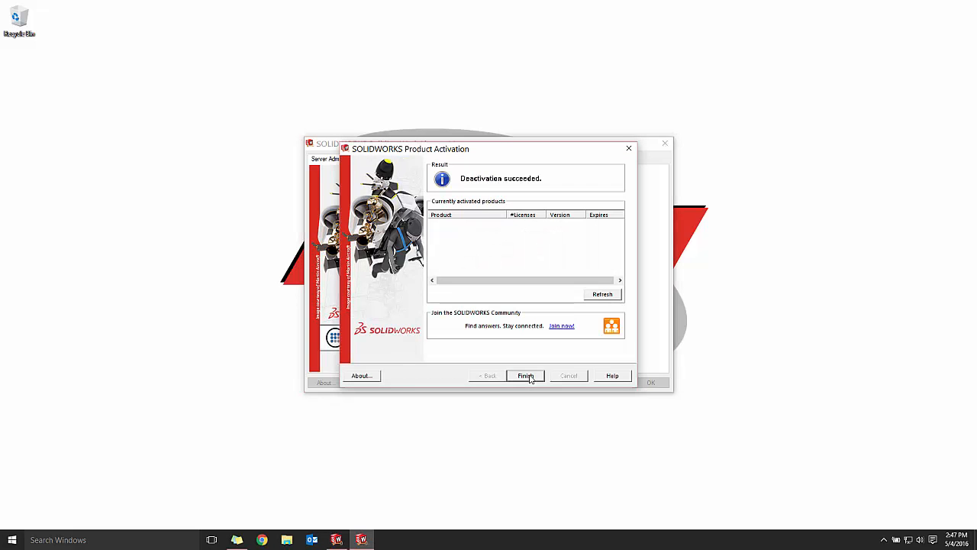
pyautogui.click(526, 376)
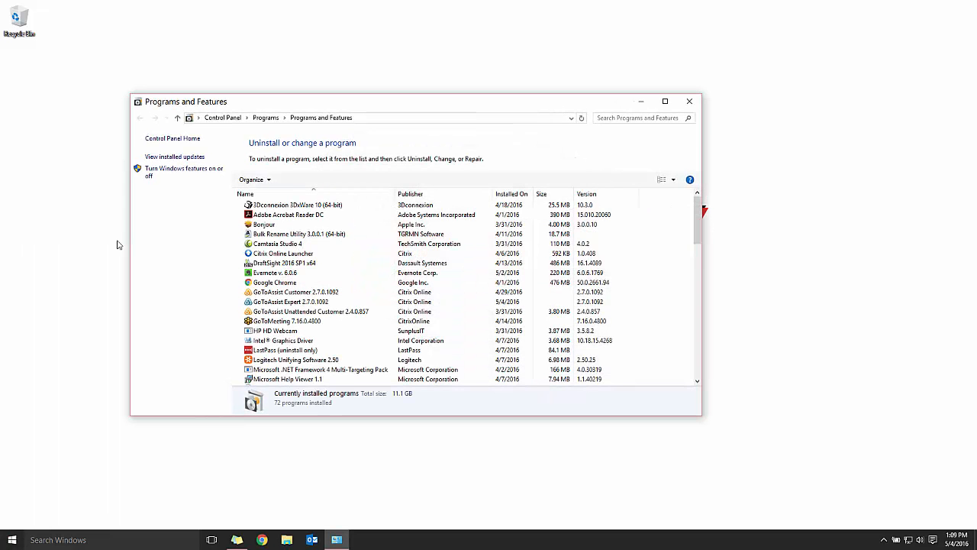
# Step: Remove SOLIDWORKS SolidNetWork License Manager from Programs and Features, accepting the files-in-use prompt
pyautogui.scroll(-3)
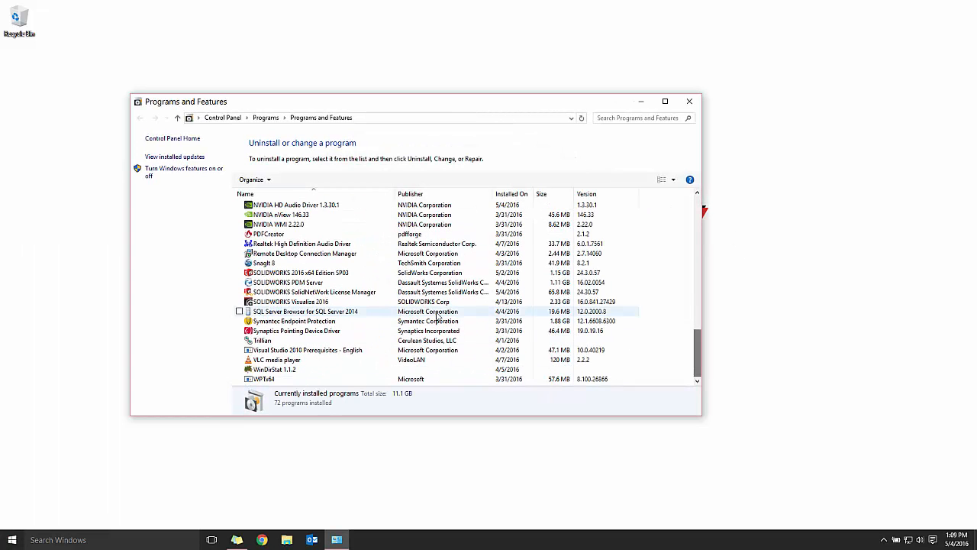
pyautogui.click(313, 292)
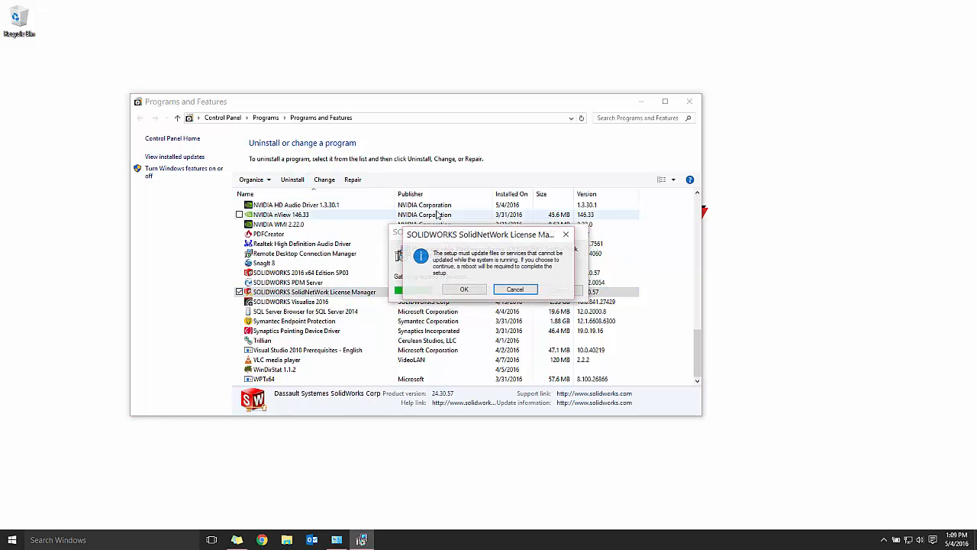
pyautogui.click(464, 289)
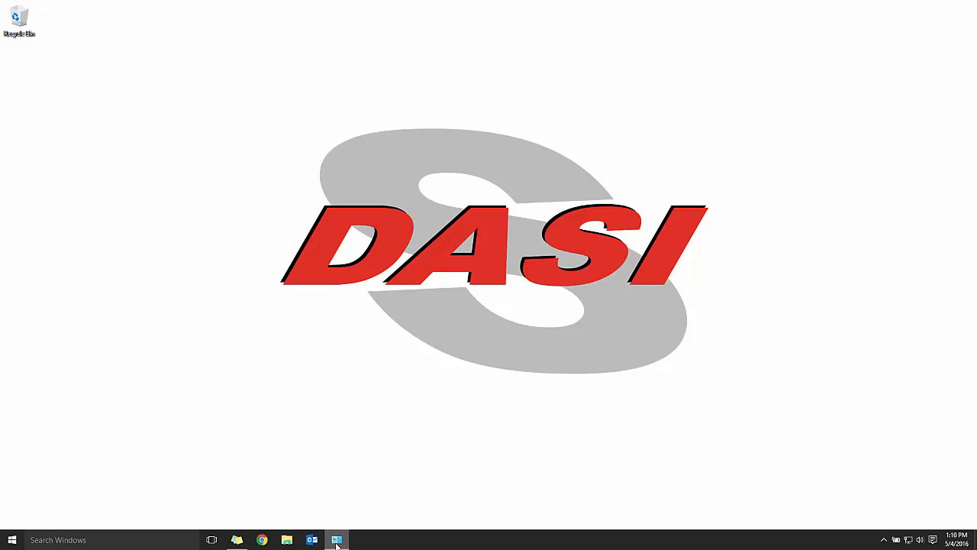
# Step: Open a File Explorer window on Local Disk (C:) from the taskbar
pyautogui.click(336, 540)
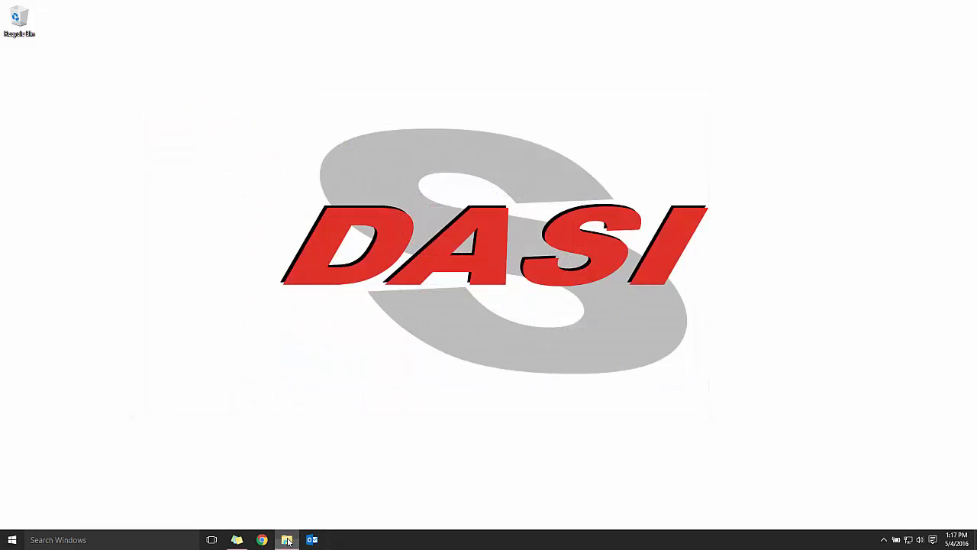
pyautogui.click(287, 541)
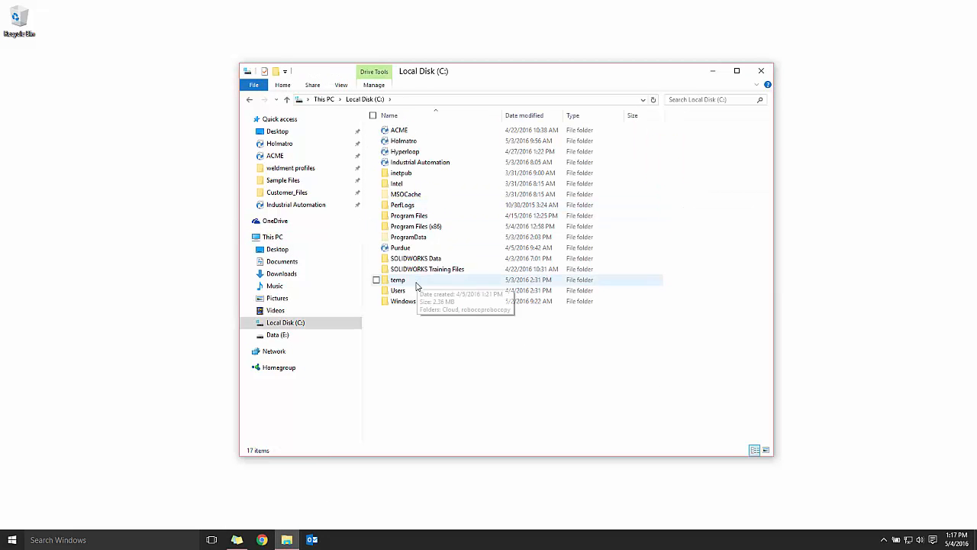
# Step: Navigate through Users, the profile and Documents into the SOLIDWORKS 2016 x64 SP03 download folder
pyautogui.doubleClick(397, 290)
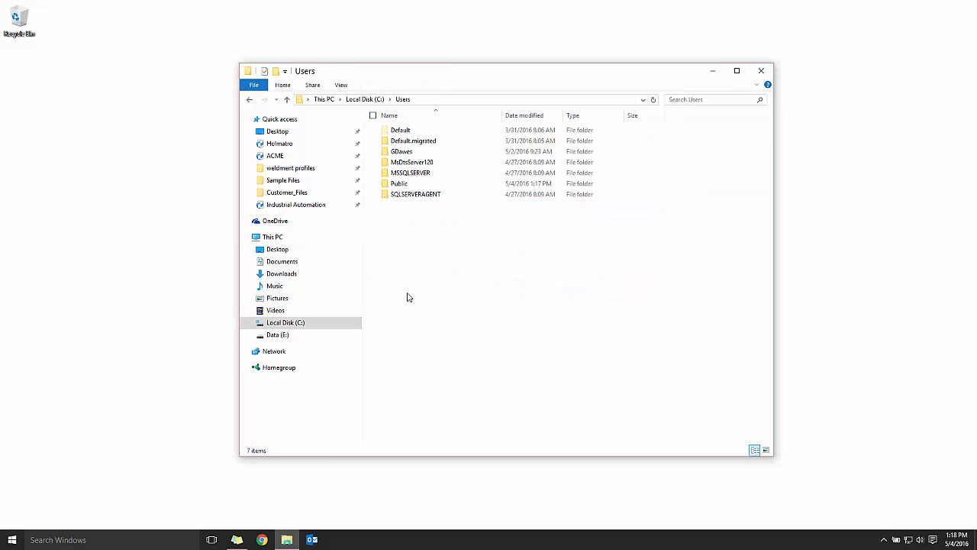
pyautogui.doubleClick(402, 151)
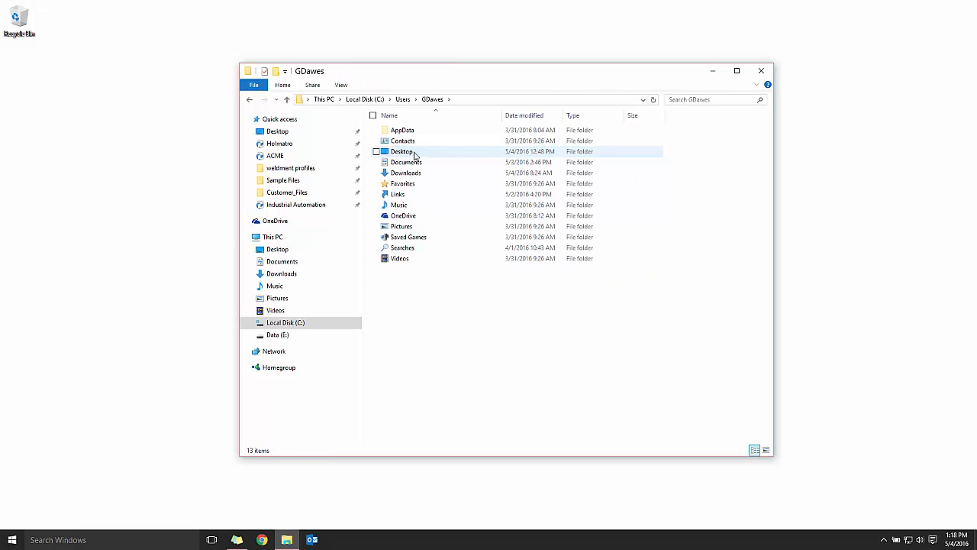
pyautogui.doubleClick(407, 162)
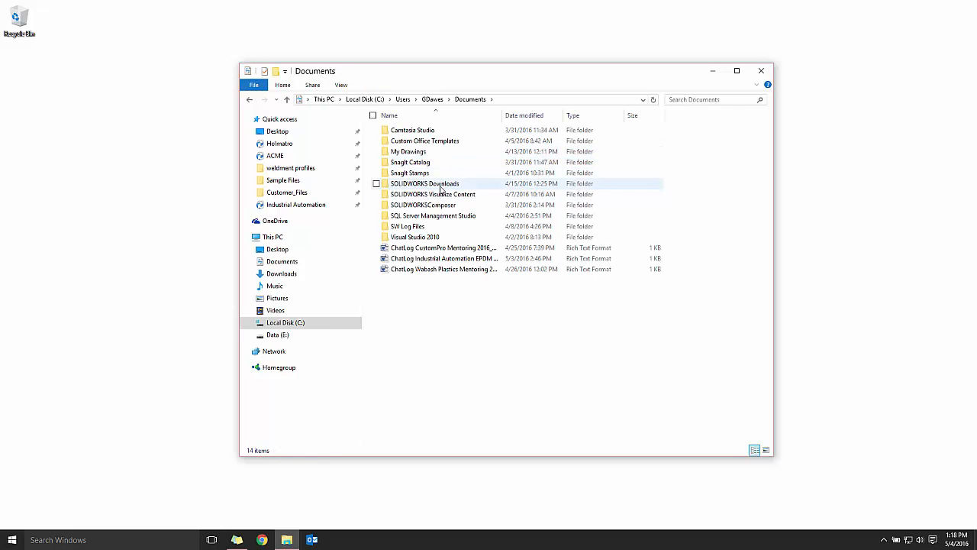
pyautogui.doubleClick(425, 183)
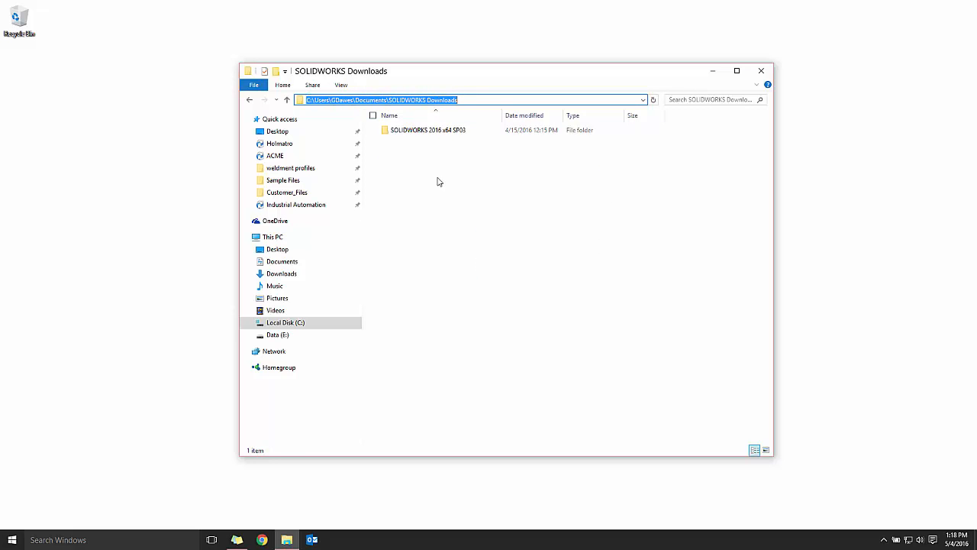
pyautogui.doubleClick(427, 128)
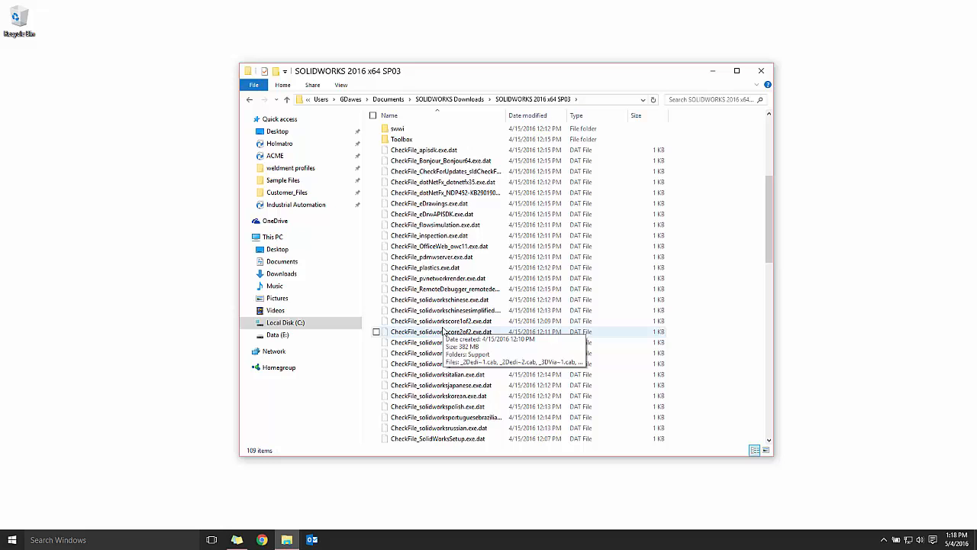
# Step: Start 'SOLIDWORKS SolidNetWork License Manager.msi' from the swlicmgr folder
pyautogui.scroll(3)
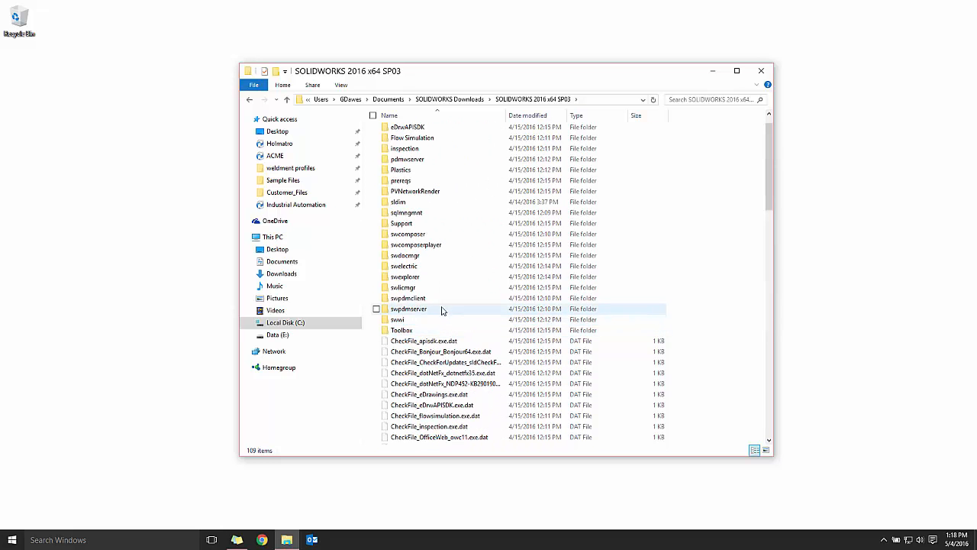
pyautogui.click(403, 287)
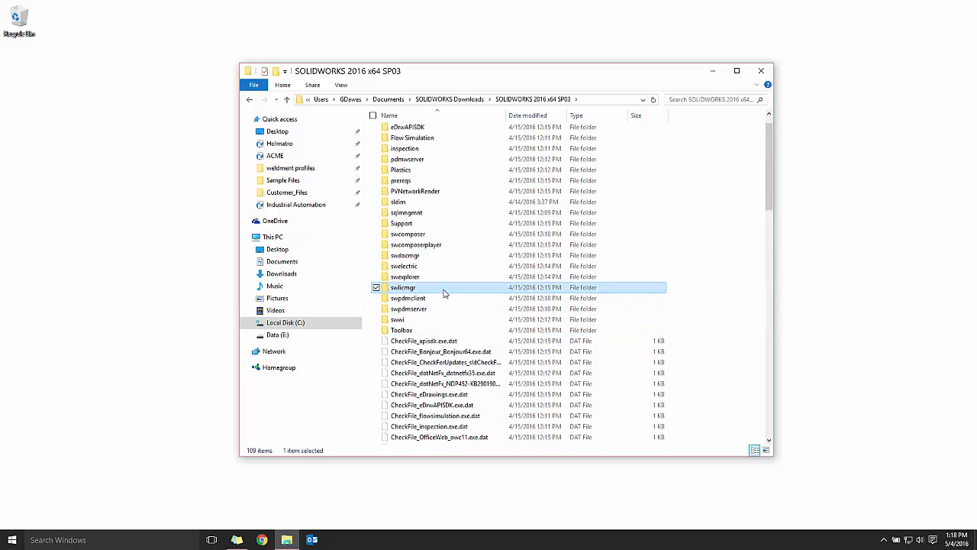
pyautogui.doubleClick(403, 287)
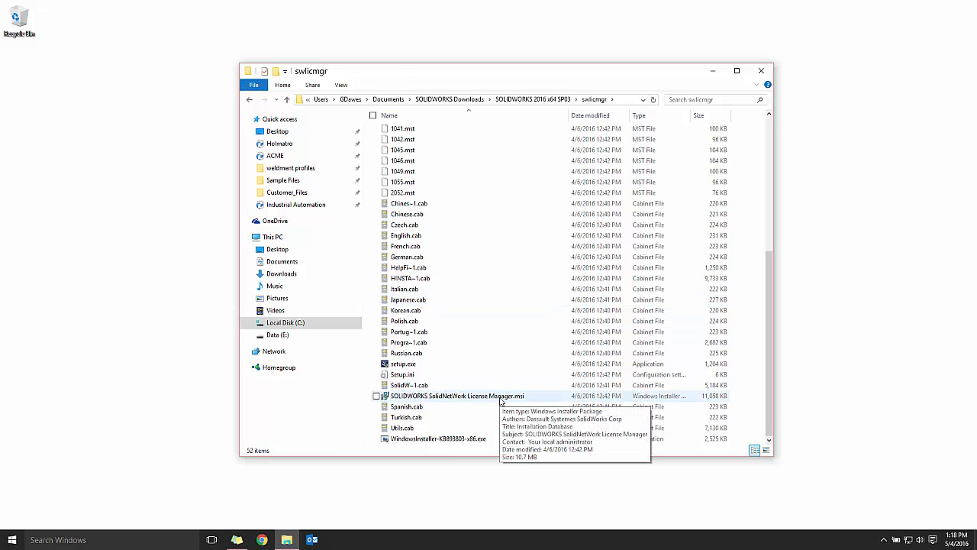
pyautogui.doubleClick(457, 395)
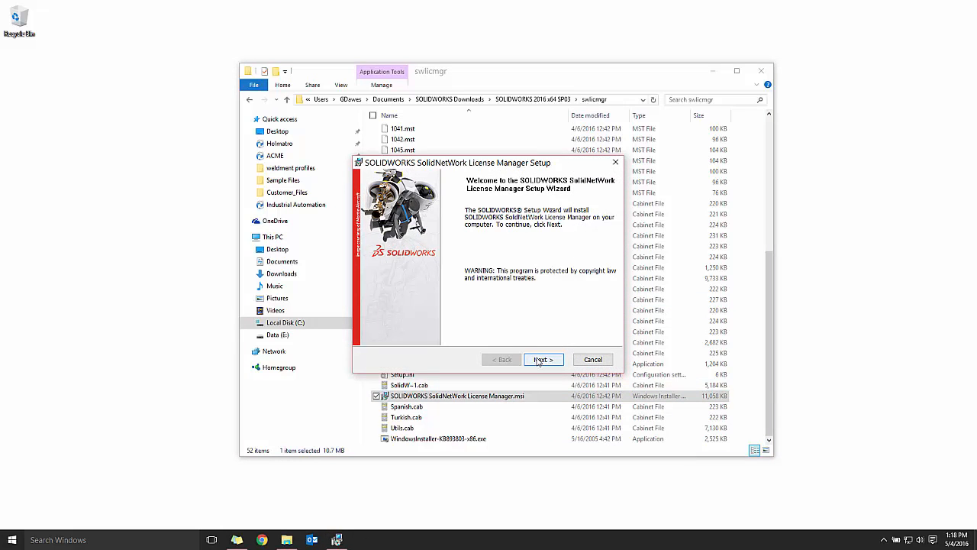
# Step: Install the license manager to its default destination folder and finish the completed setup
pyautogui.click(544, 359)
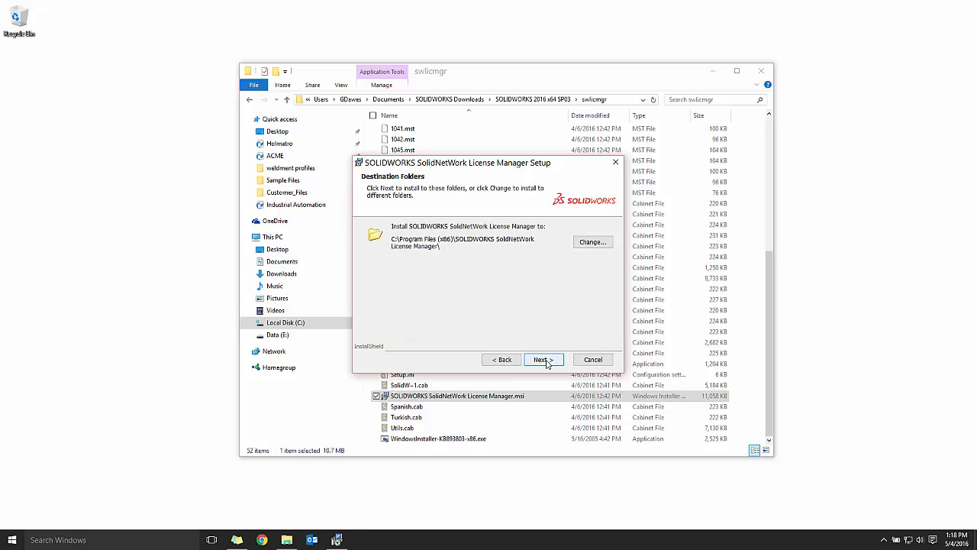
pyautogui.click(543, 359)
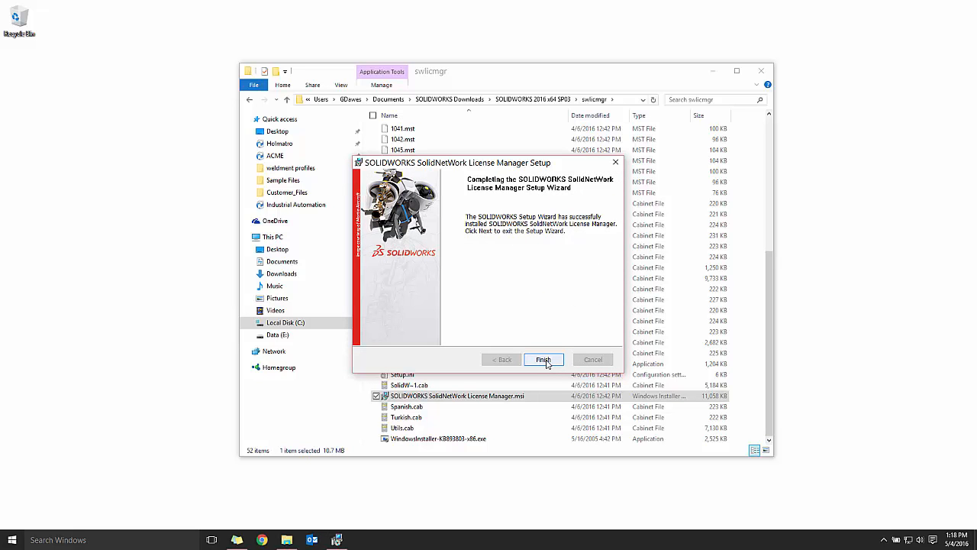
pyautogui.click(544, 359)
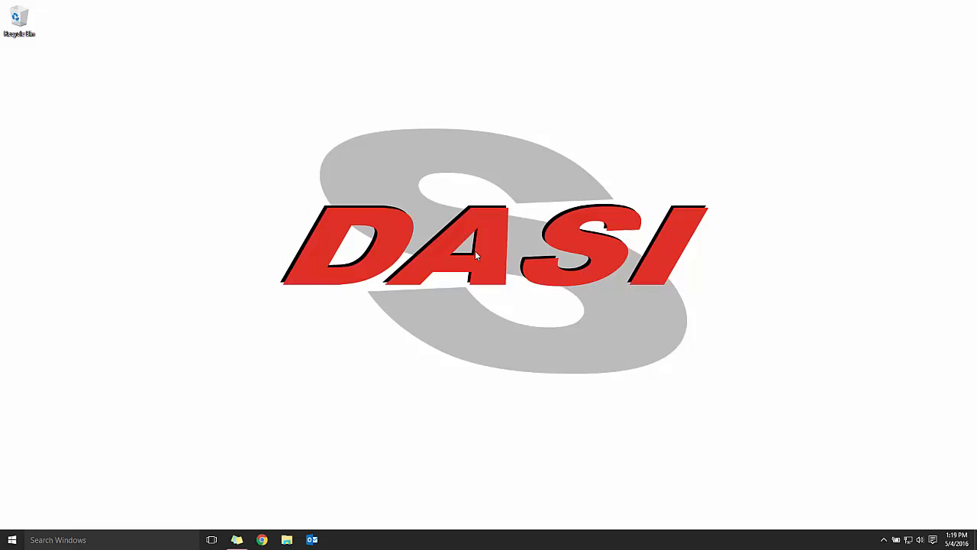
pyautogui.moveTo(184, 504)
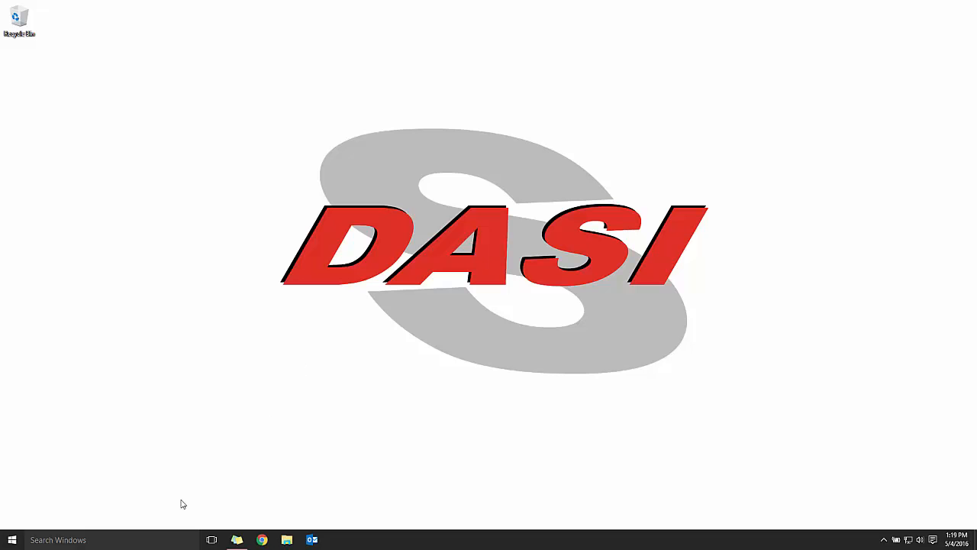
# Step: Search 'solidnetwork' and start SolidNetWork License Manager Server 2016 from All apps
pyautogui.write('solidnetwork')
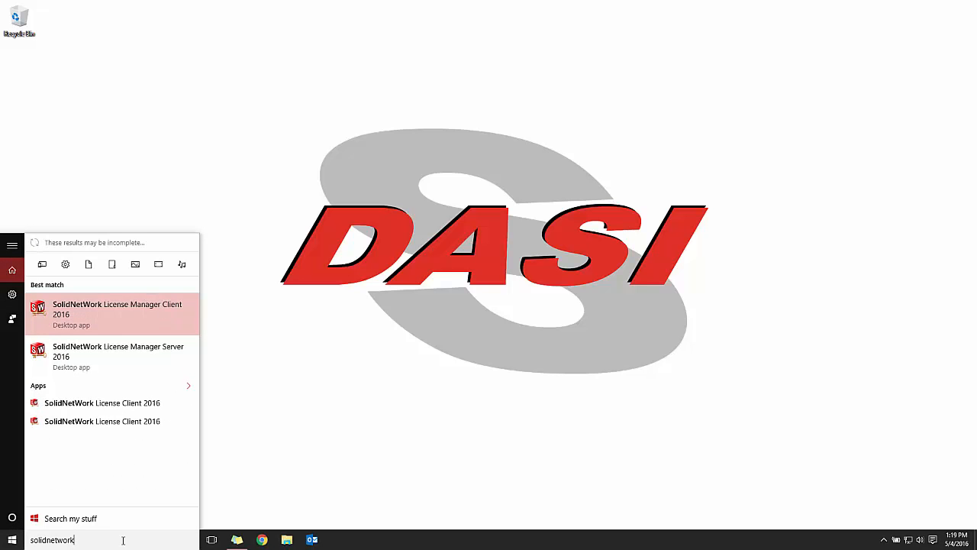
pyautogui.write('licen')
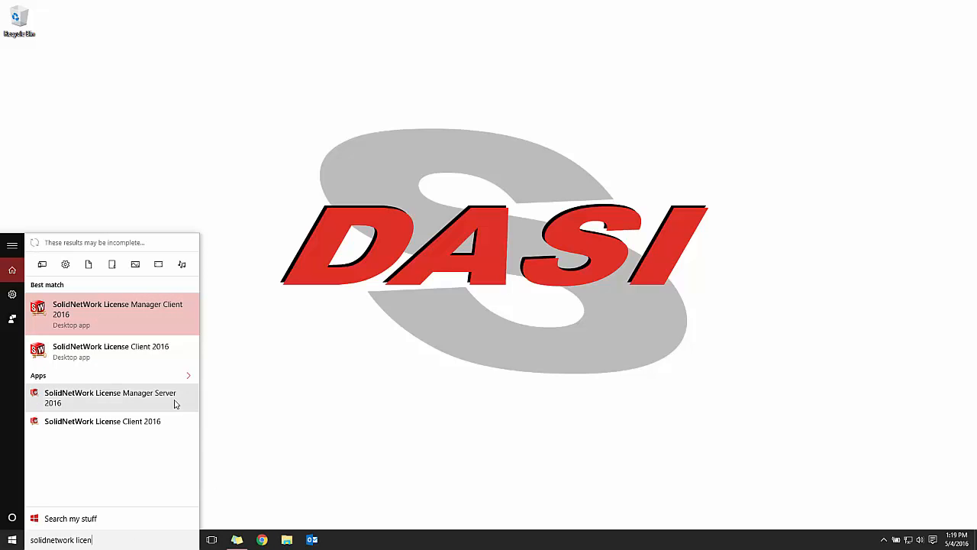
pyautogui.moveTo(162, 434)
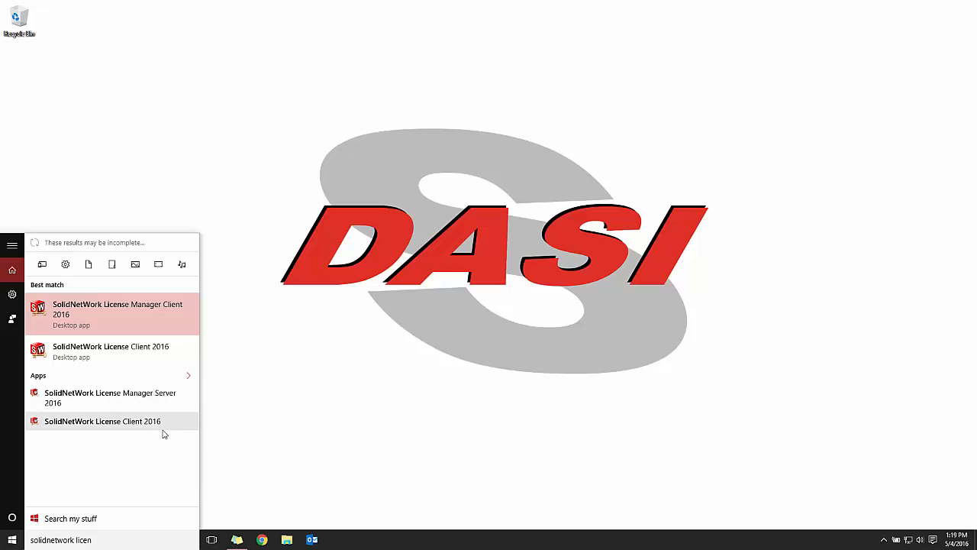
pyautogui.moveTo(161, 426)
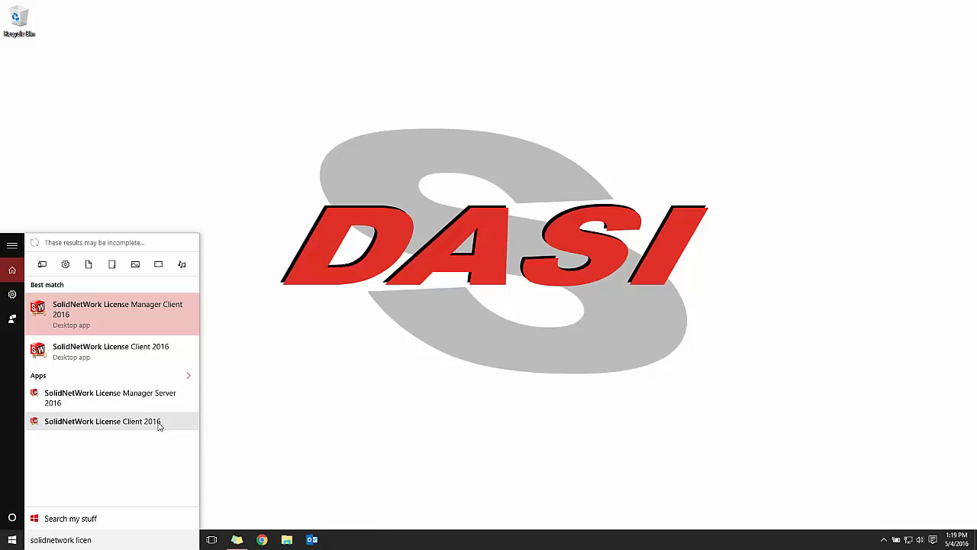
pyautogui.click(12, 540)
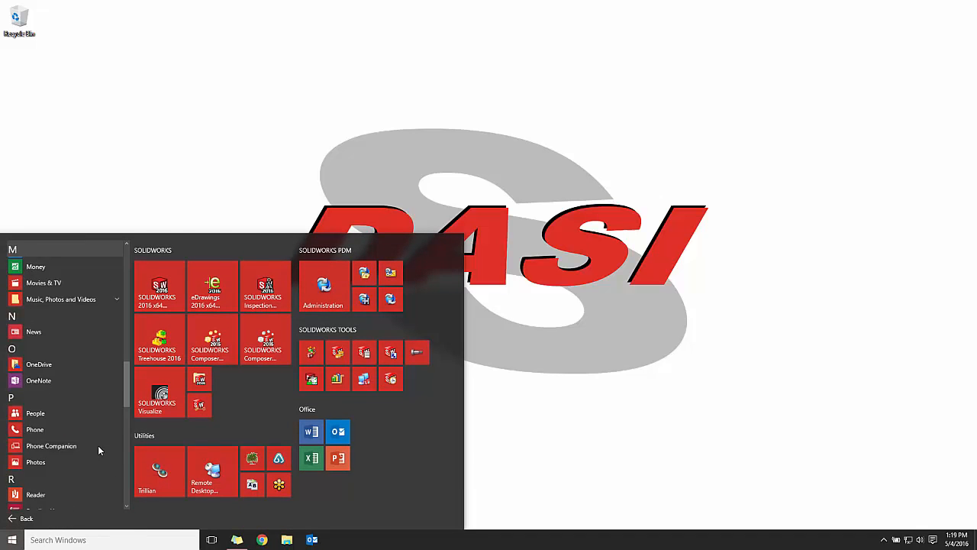
pyautogui.scroll(-3)
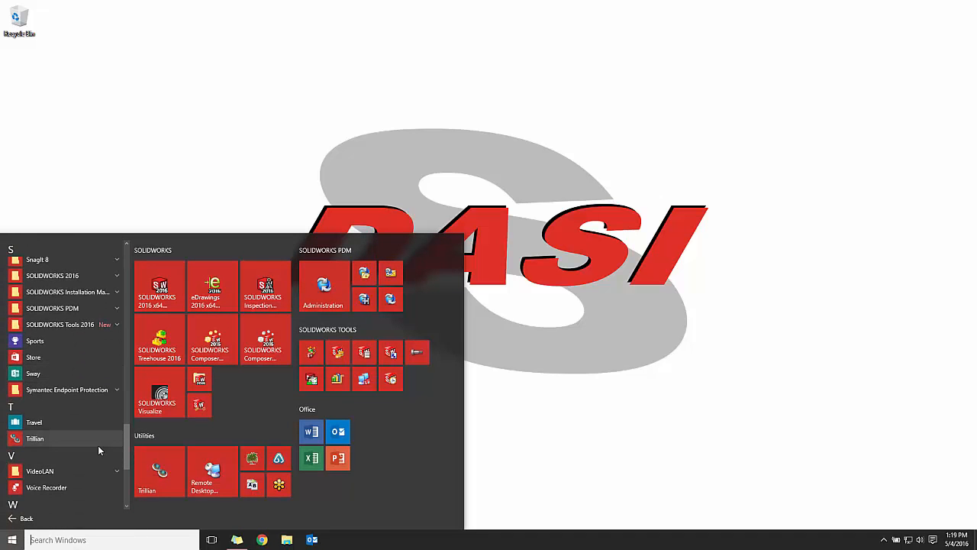
pyautogui.click(61, 364)
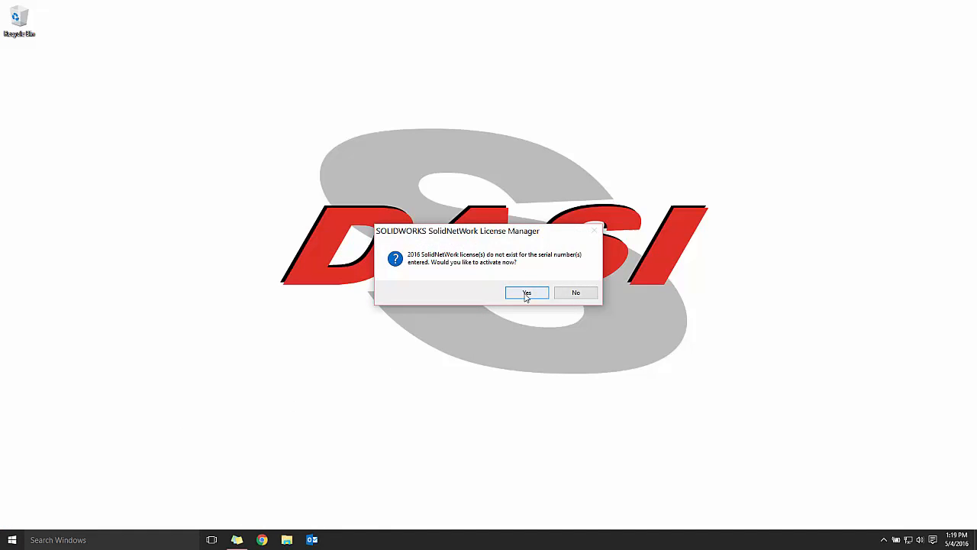
# Step: Activate the 2016 licenses automatically over the internet with the default server settings and finish
pyautogui.click(526, 293)
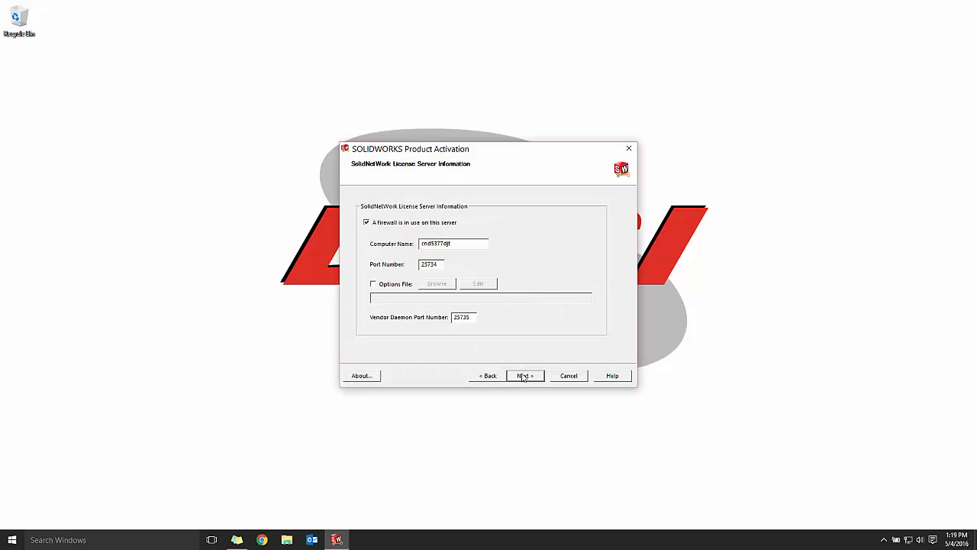
pyautogui.click(526, 375)
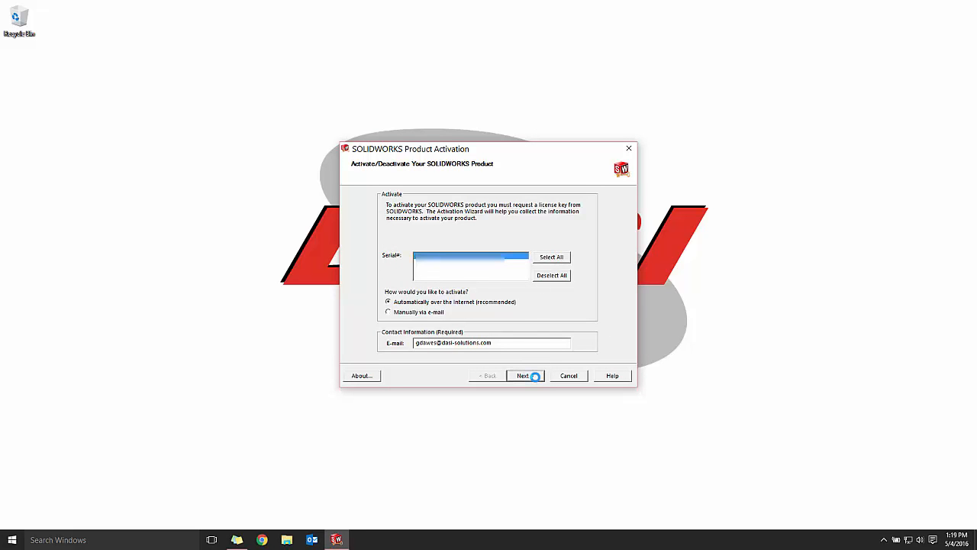
pyautogui.click(524, 375)
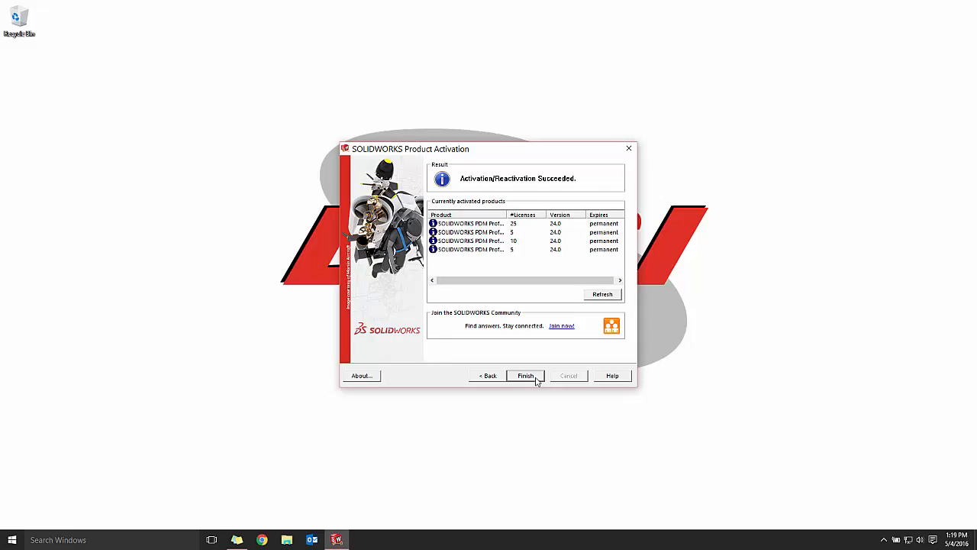
pyautogui.click(525, 376)
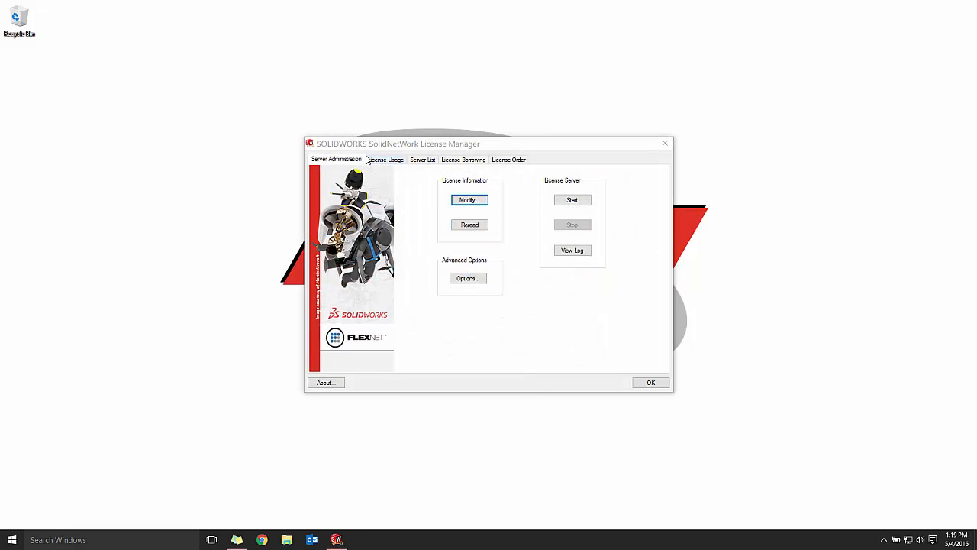
# Step: Review the License Usage, Server List, License Borrowing and License Order pages in turn
pyautogui.click(384, 159)
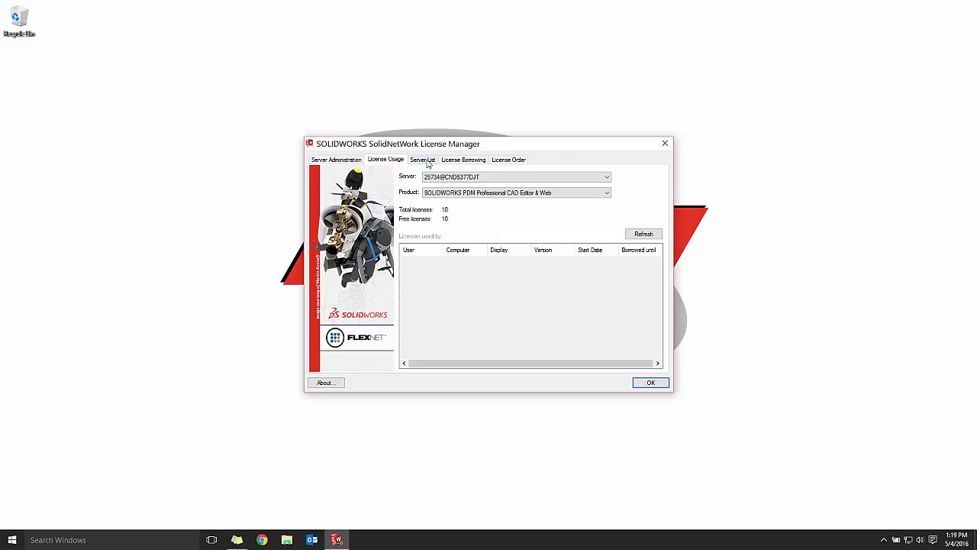
pyautogui.click(423, 160)
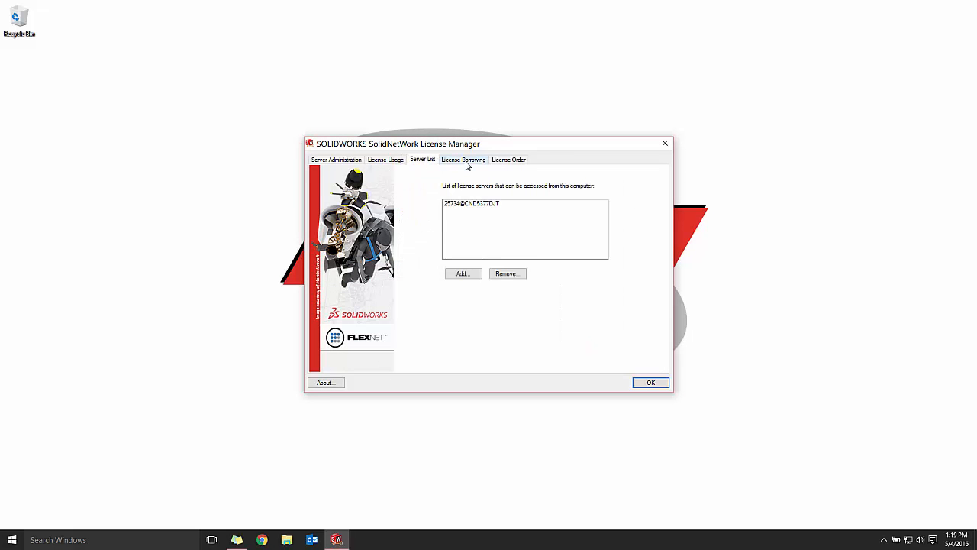
pyautogui.click(463, 159)
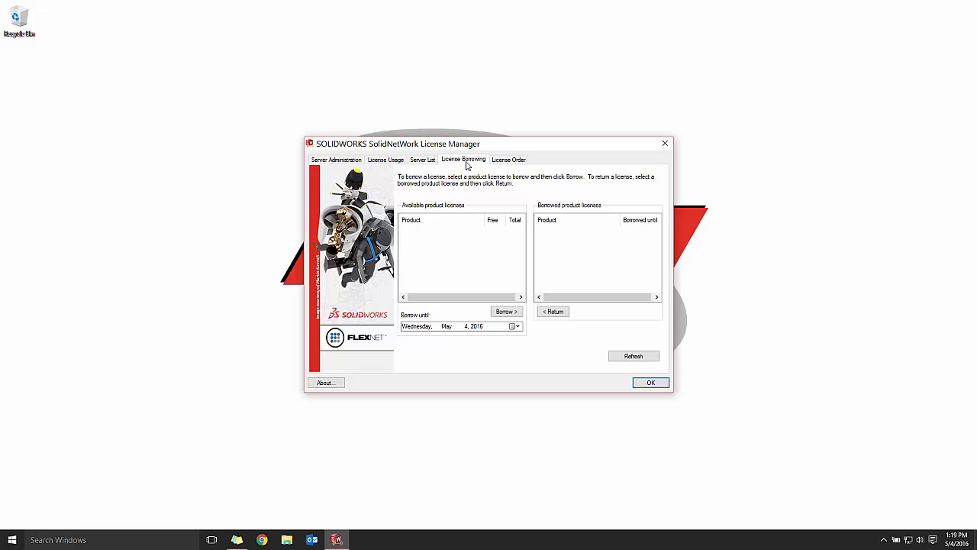
pyautogui.click(509, 158)
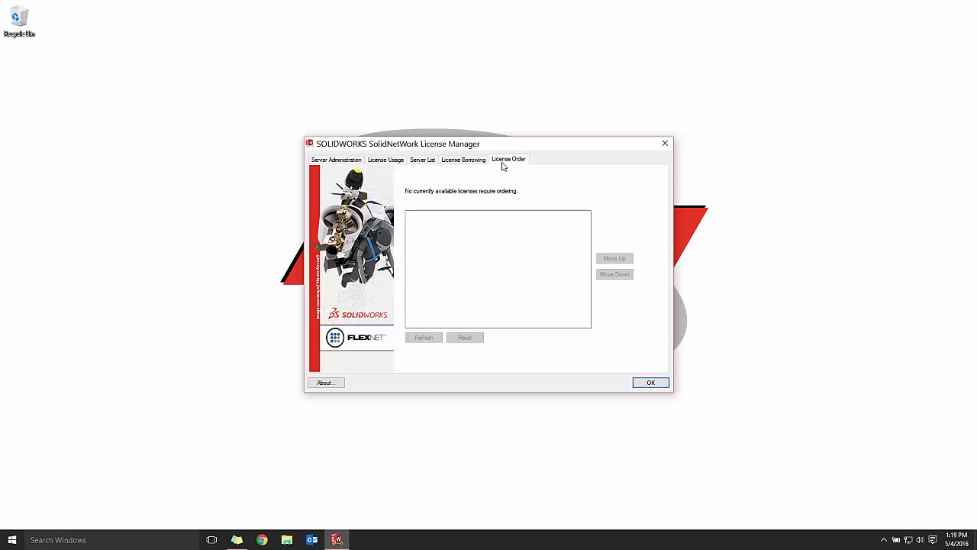